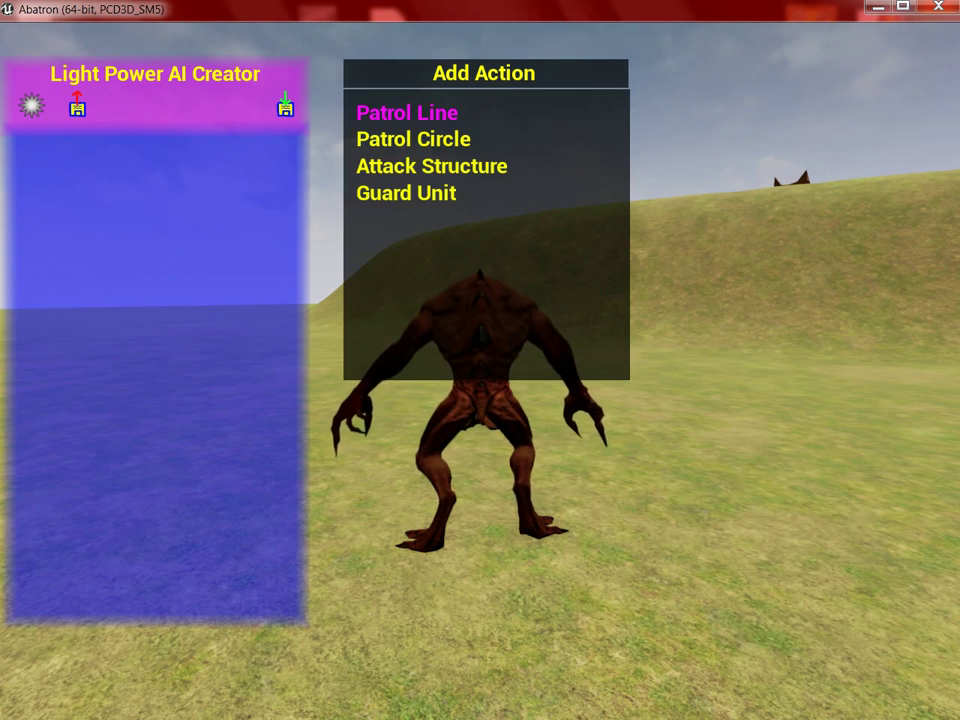
Step: Add a Patrol Line action (Patrol Line602) to the Light Power AI Creator list in Abatron
{"action": "left_click", "coordinate": [410, 112]}
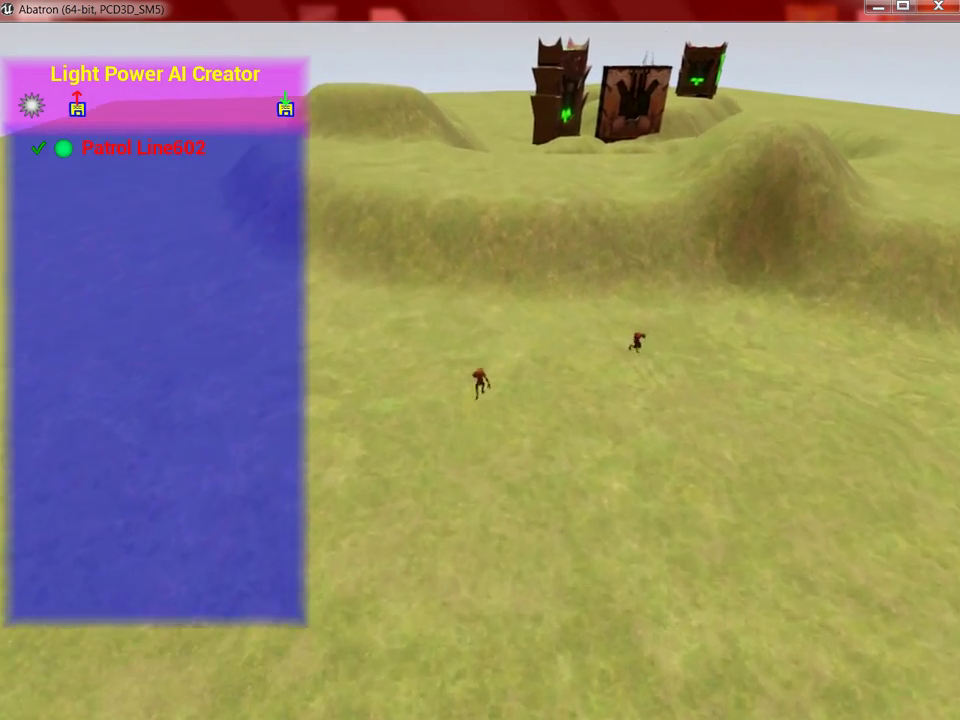
{"action": "left_click", "coordinate": [143, 148]}
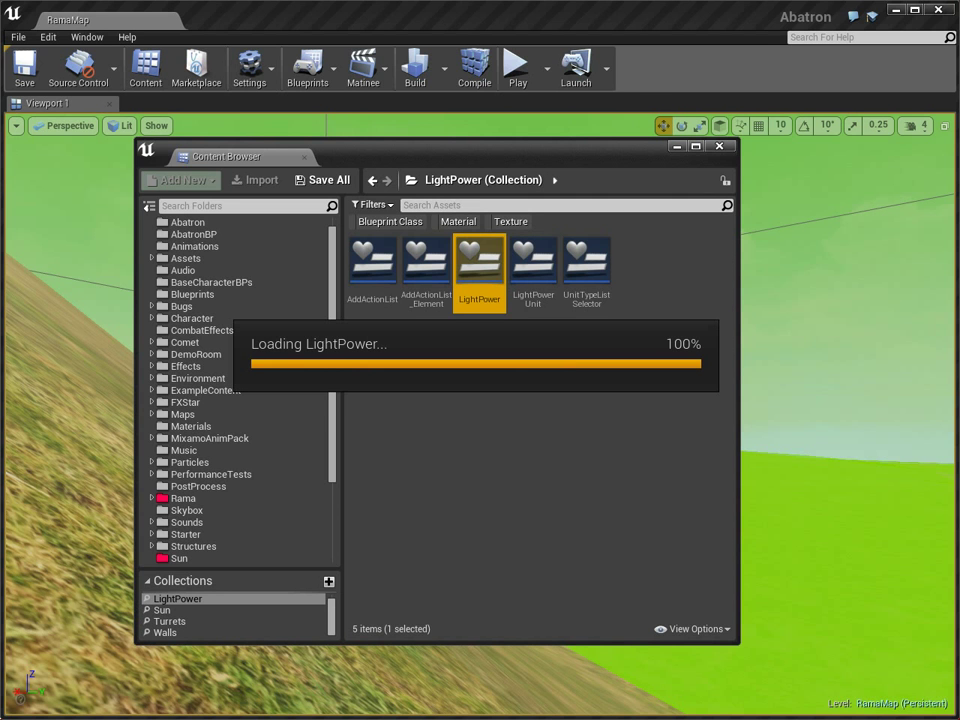
Step: Open the LightPower asset from the Content Browser's LightPower collection in the UMG Designer
{"action": "double_click", "coordinate": [478, 262]}
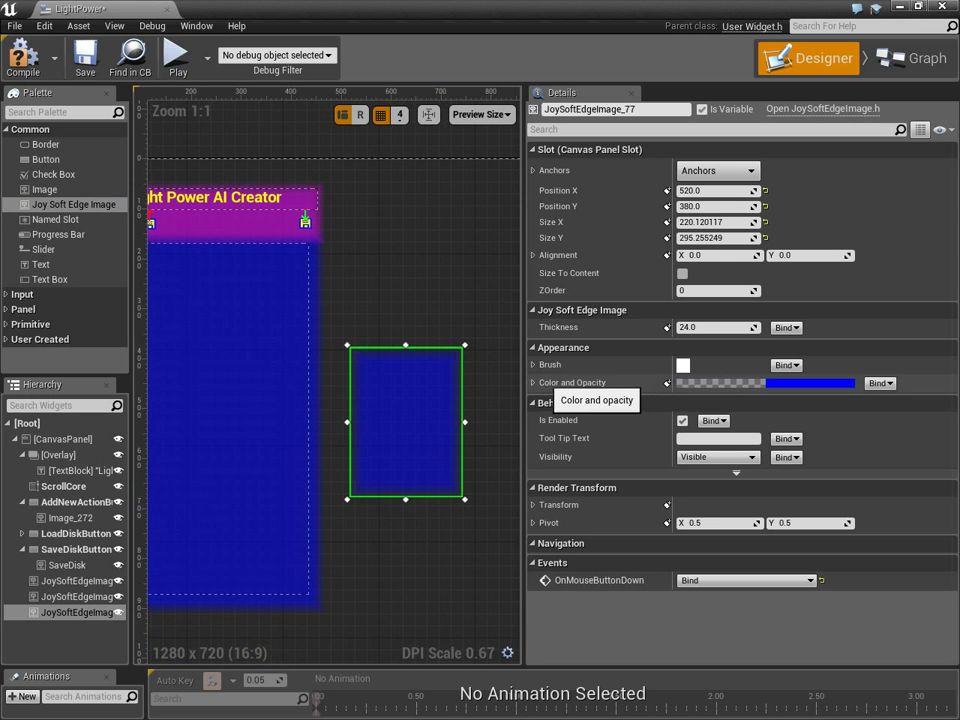
Step: Select the large blue soft-edge panel in the designer canvas
{"action": "left_click", "coordinate": [537, 382]}
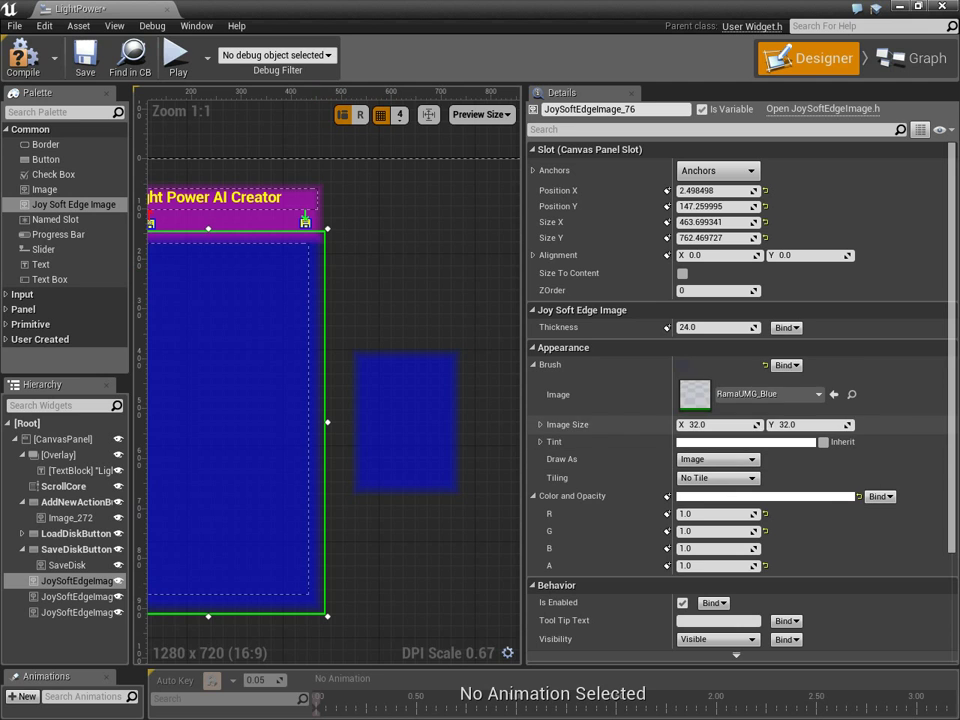
{"action": "mouse_move", "coordinate": [762, 394]}
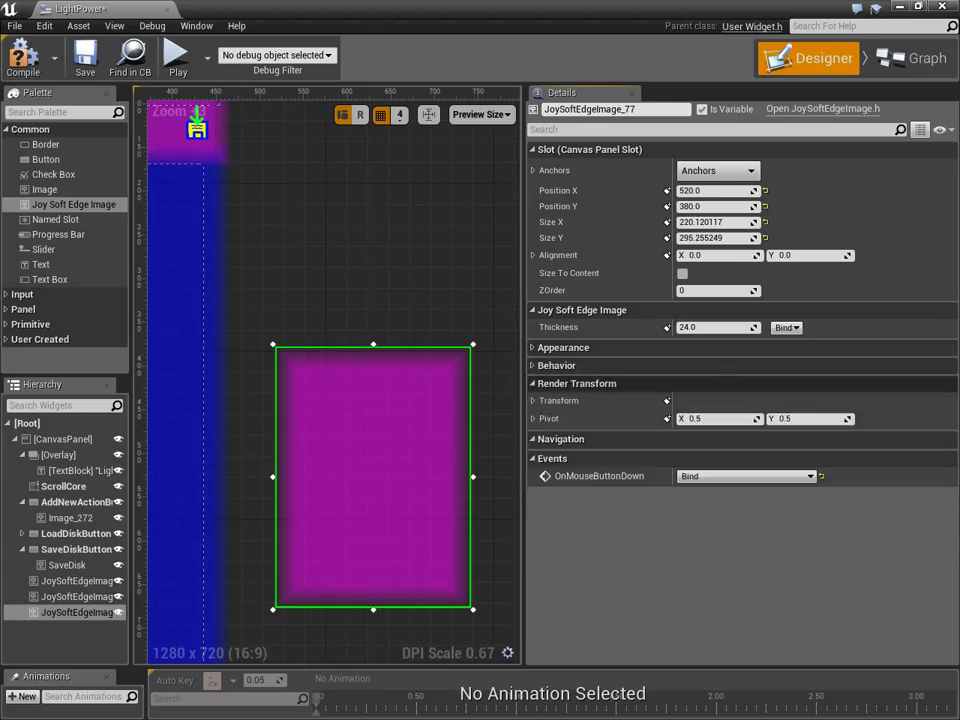
Step: Try Thickness values 5, 14, 50, 200, 40, 20, 1000, 60, 9 and 200 on the soft-edge image
{"action": "left_click", "coordinate": [535, 383]}
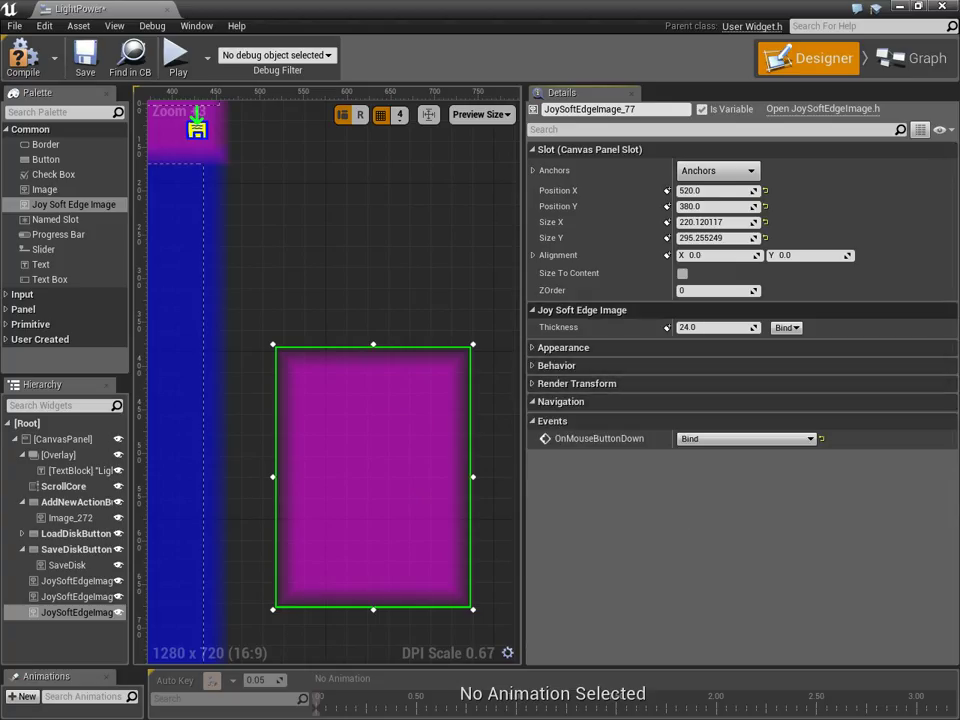
{"action": "mouse_move", "coordinate": [718, 327]}
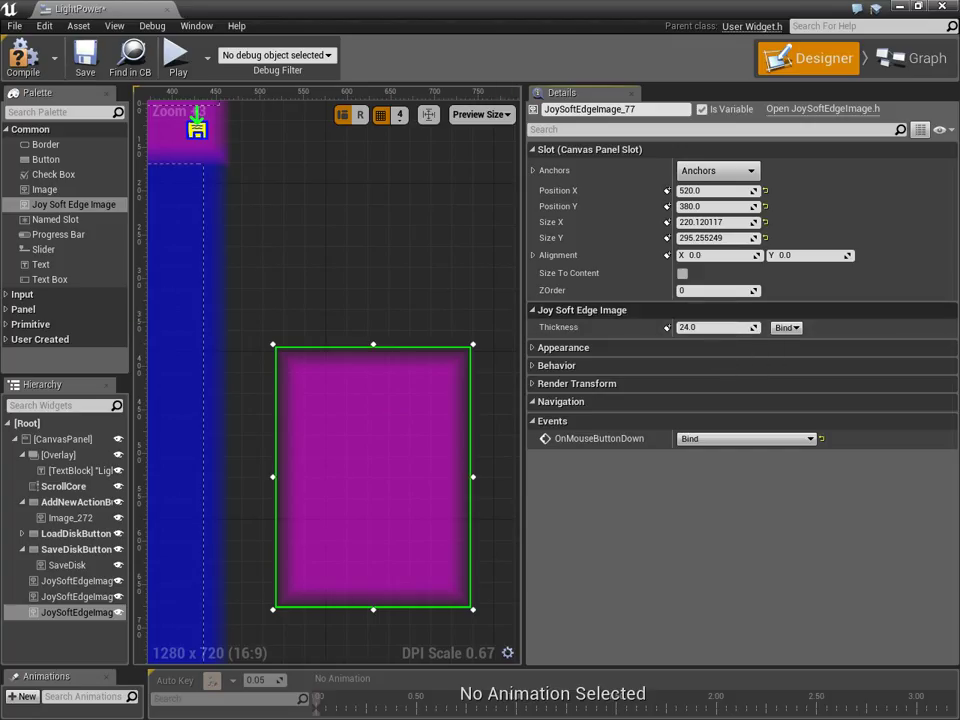
{"action": "mouse_move", "coordinate": [717, 327]}
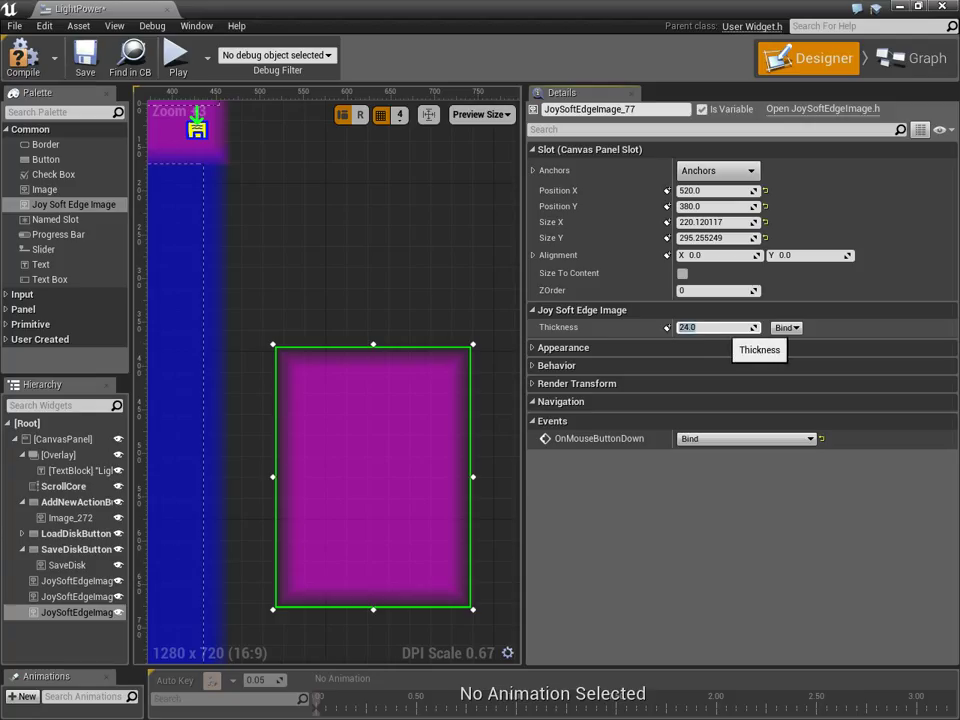
{"action": "type", "text": "5.0"}
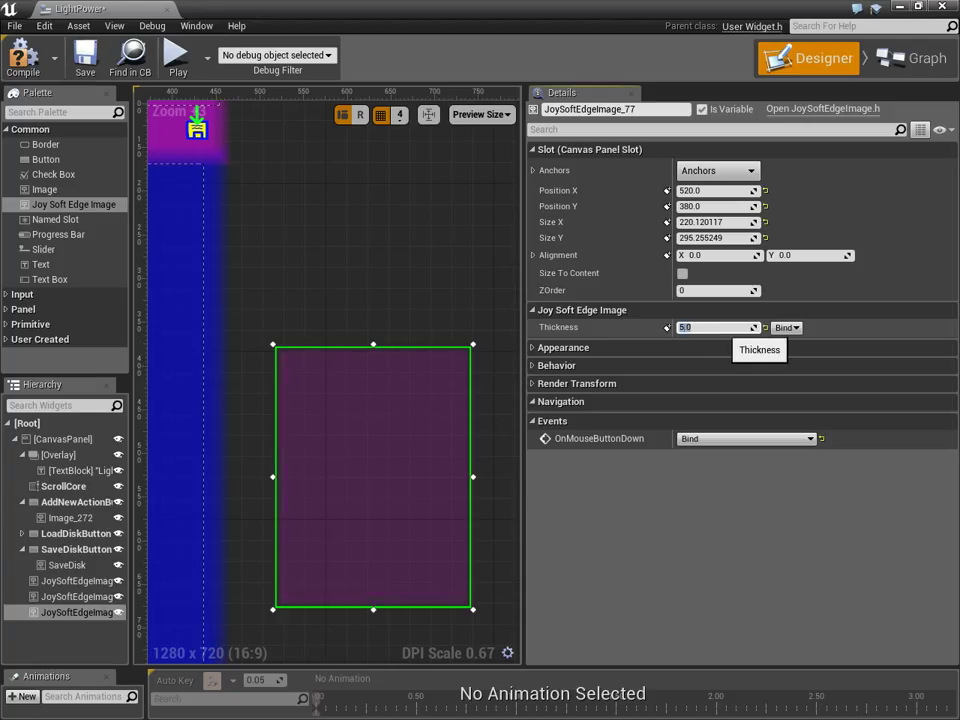
{"action": "type", "text": "14.0"}
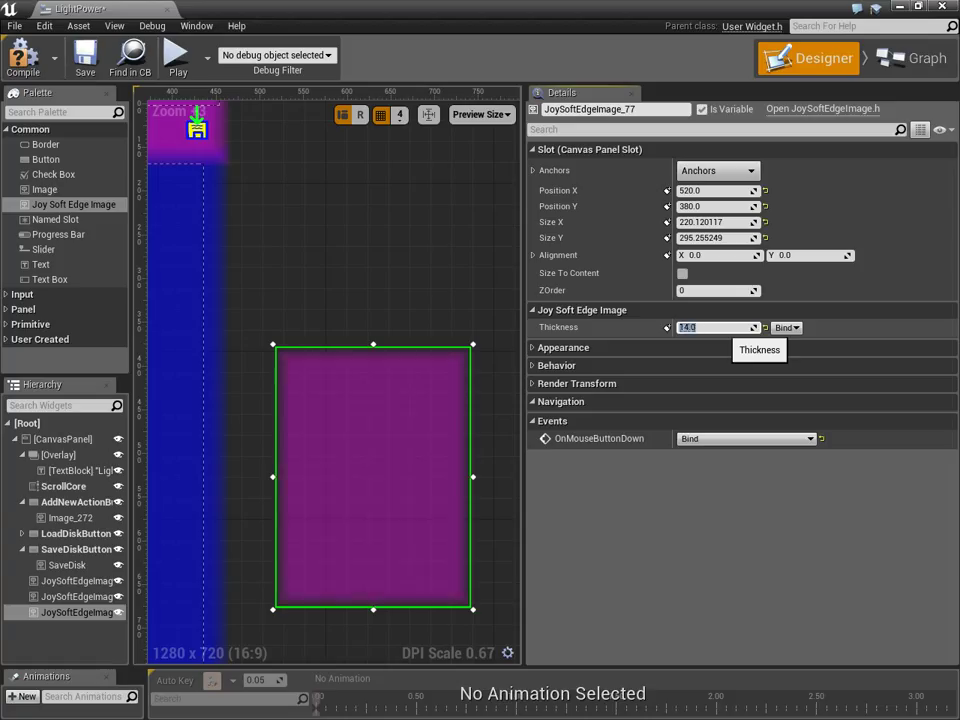
{"action": "type", "text": "50.0"}
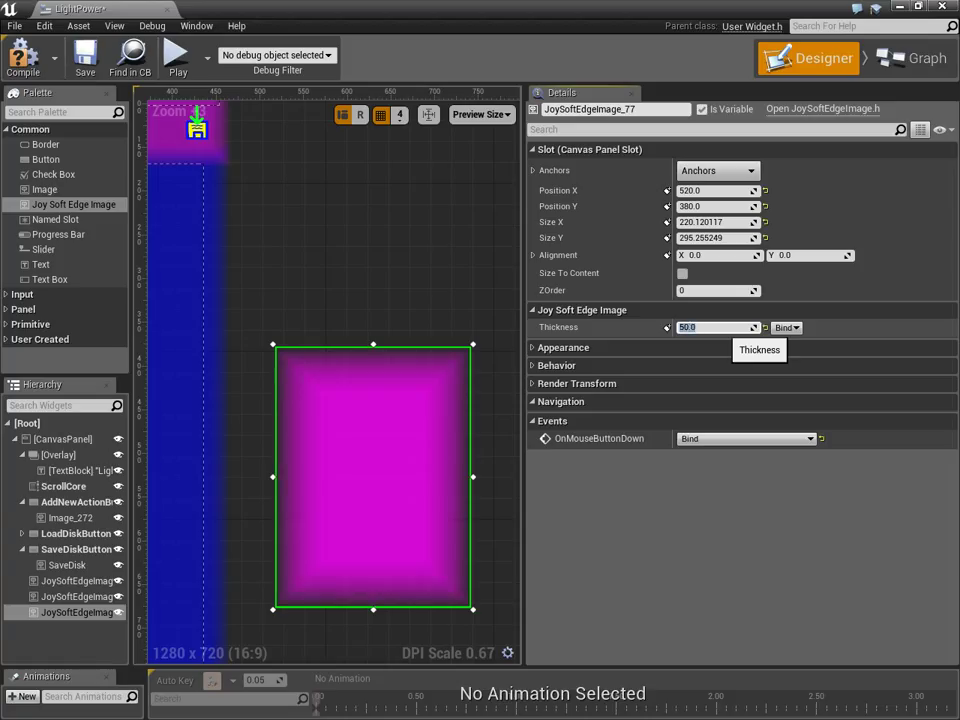
{"action": "type", "text": "200"}
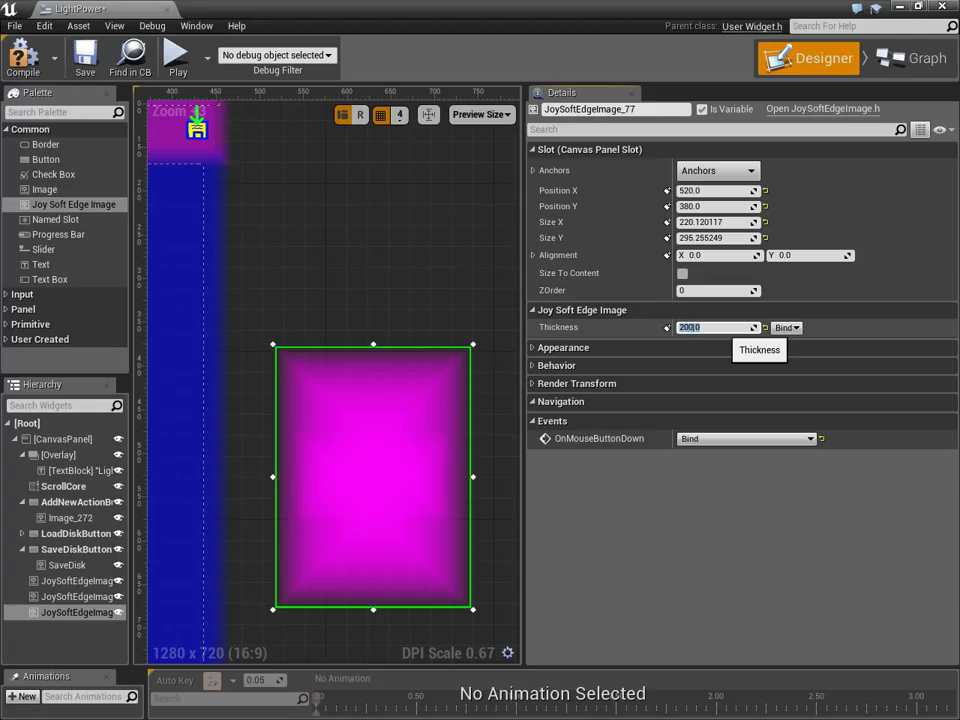
{"action": "type", "text": "40.0"}
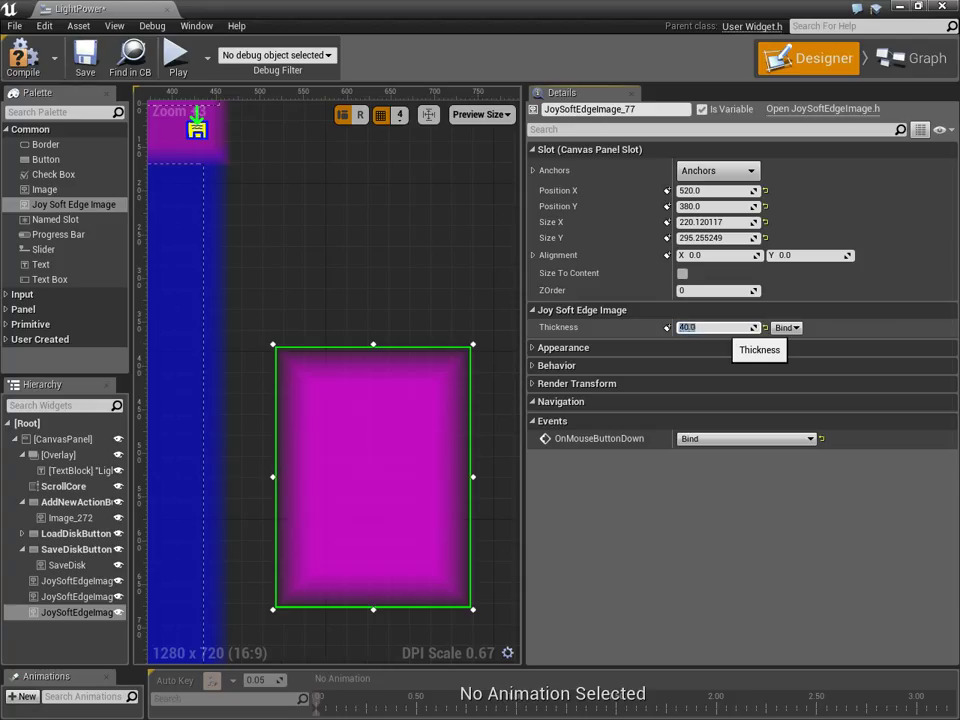
{"action": "type", "text": "20.0"}
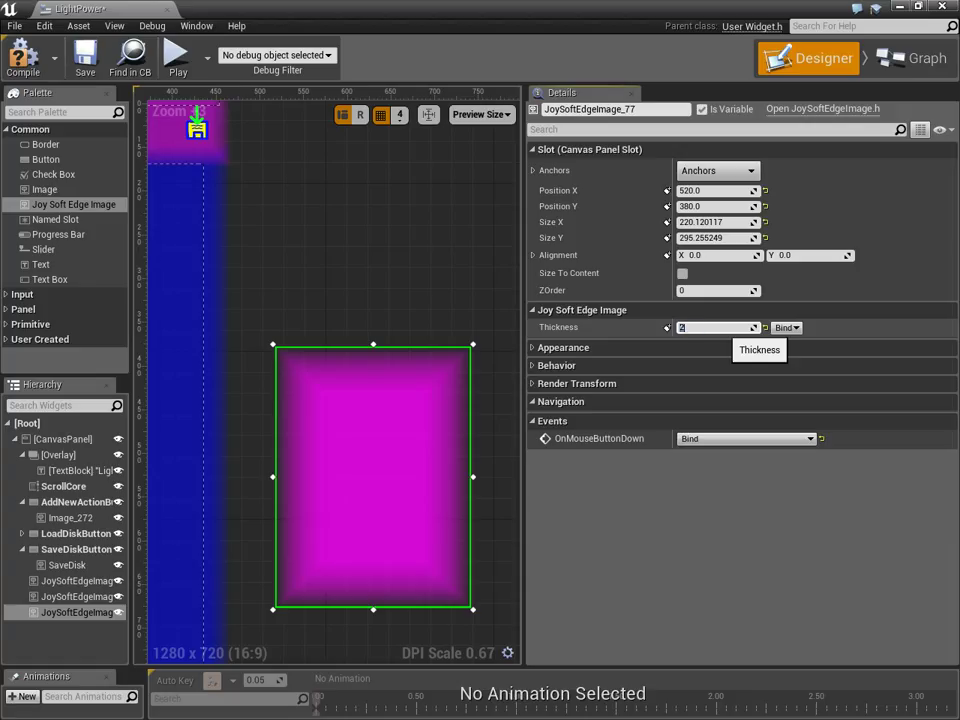
{"action": "type", "text": "200.0"}
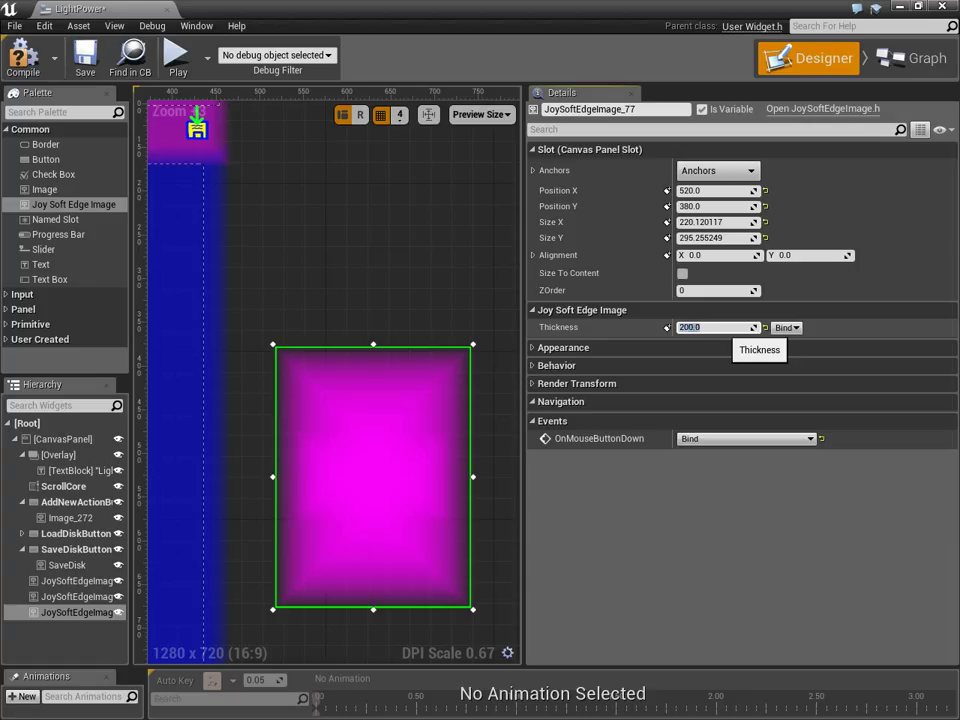
{"action": "type", "text": "1000.0"}
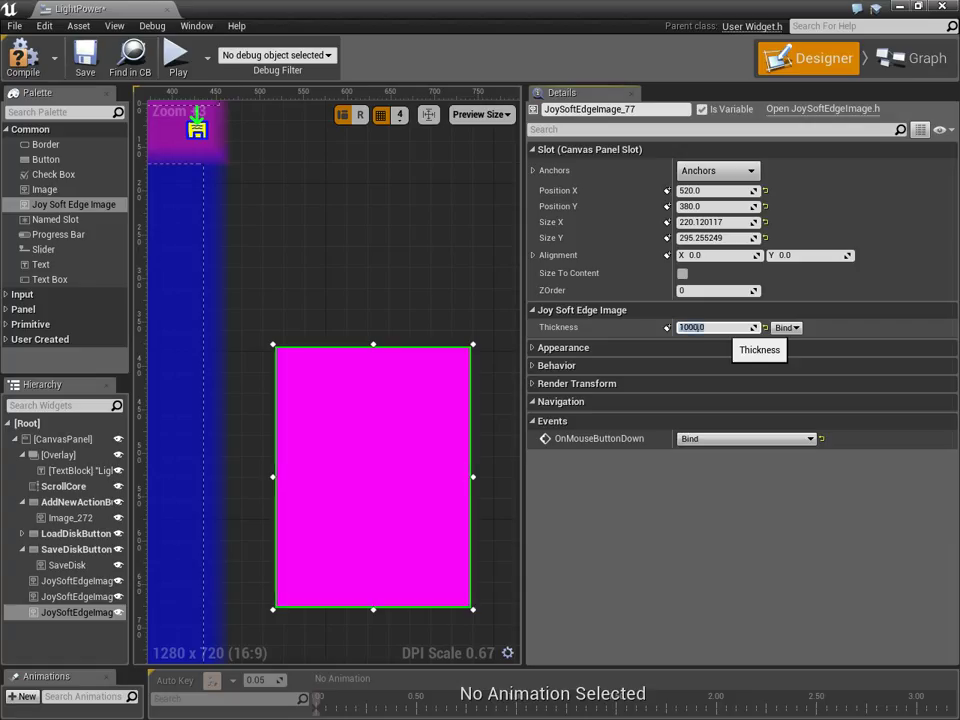
{"action": "type", "text": "60"}
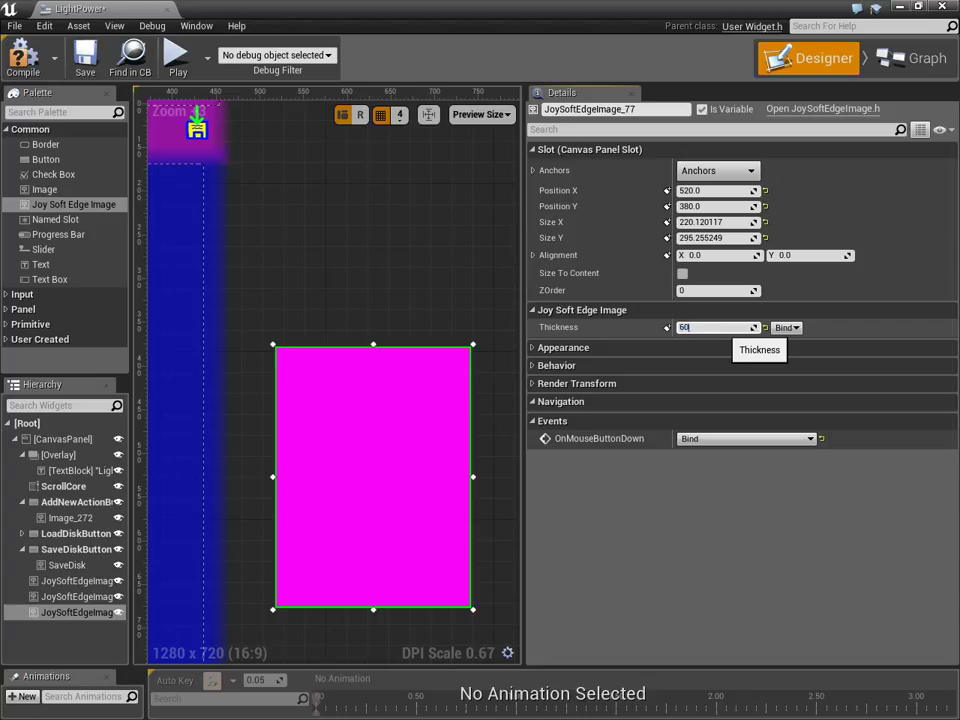
{"action": "type", "text": "9"}
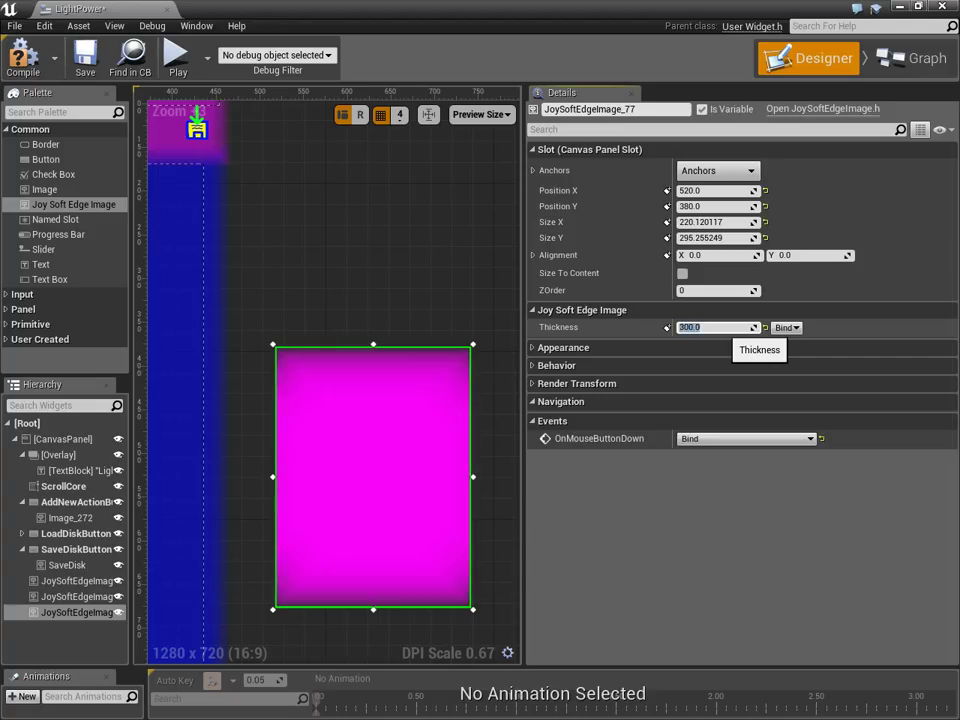
{"action": "type", "text": "200.0"}
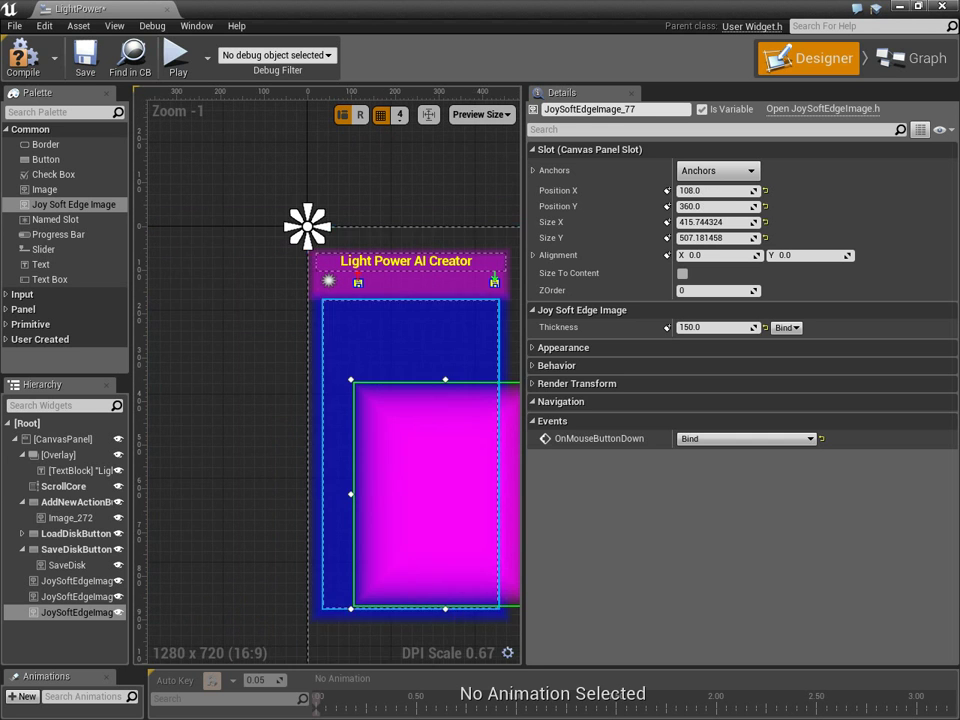
Step: Select the pink soft-edge square and drag it over the blue panel
{"action": "left_click", "coordinate": [63, 486]}
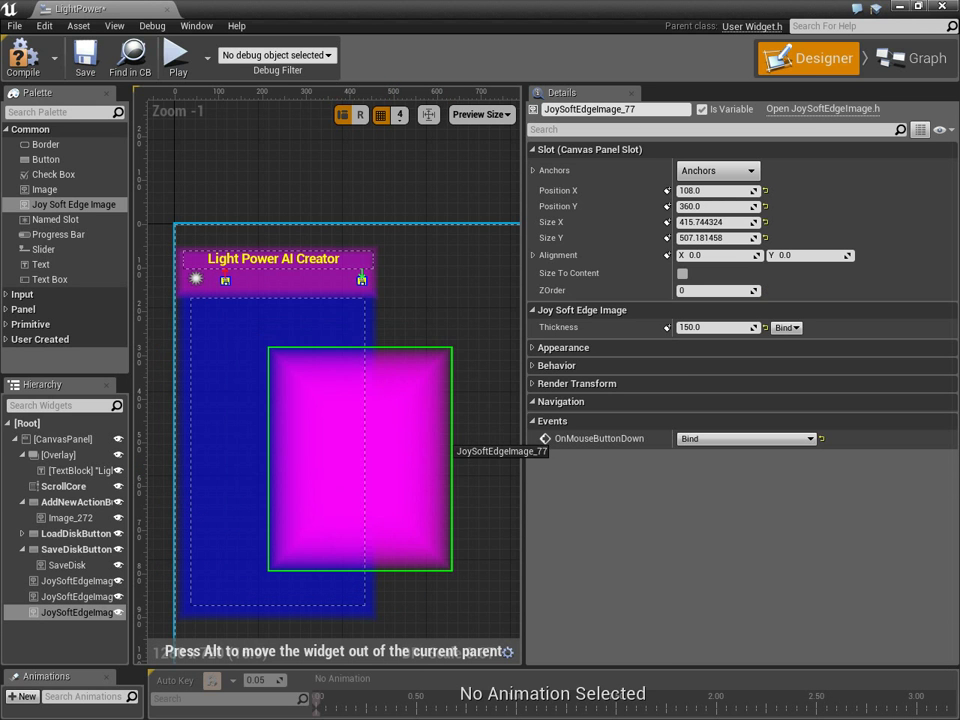
{"action": "left_click_drag", "start_coordinate": [360, 460], "coordinate": [398, 425]}
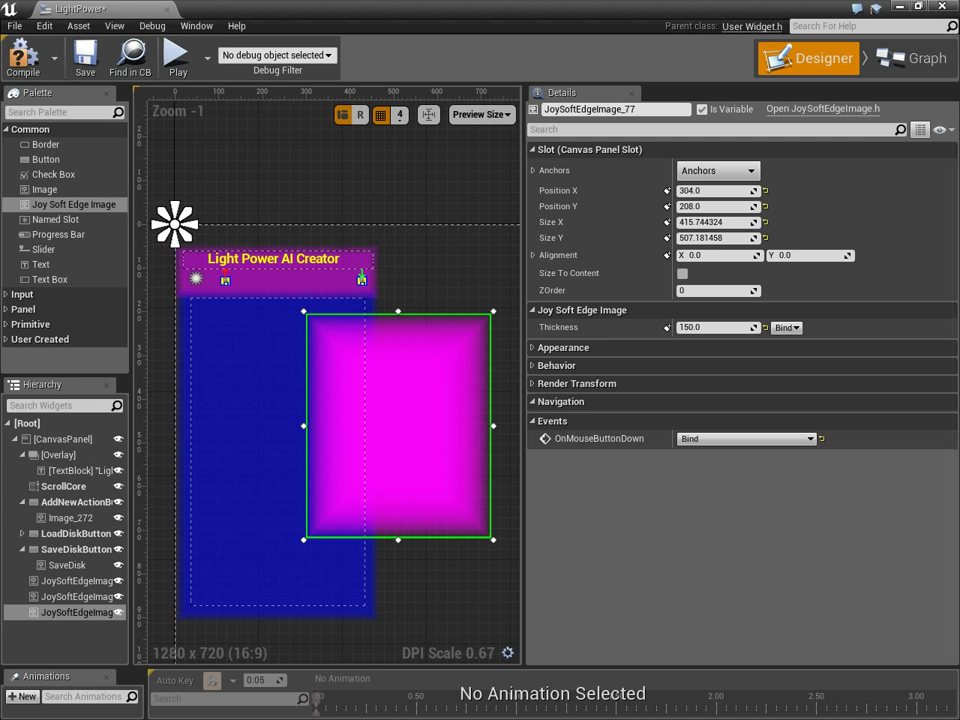
{"action": "key", "text": "alt+tab"}
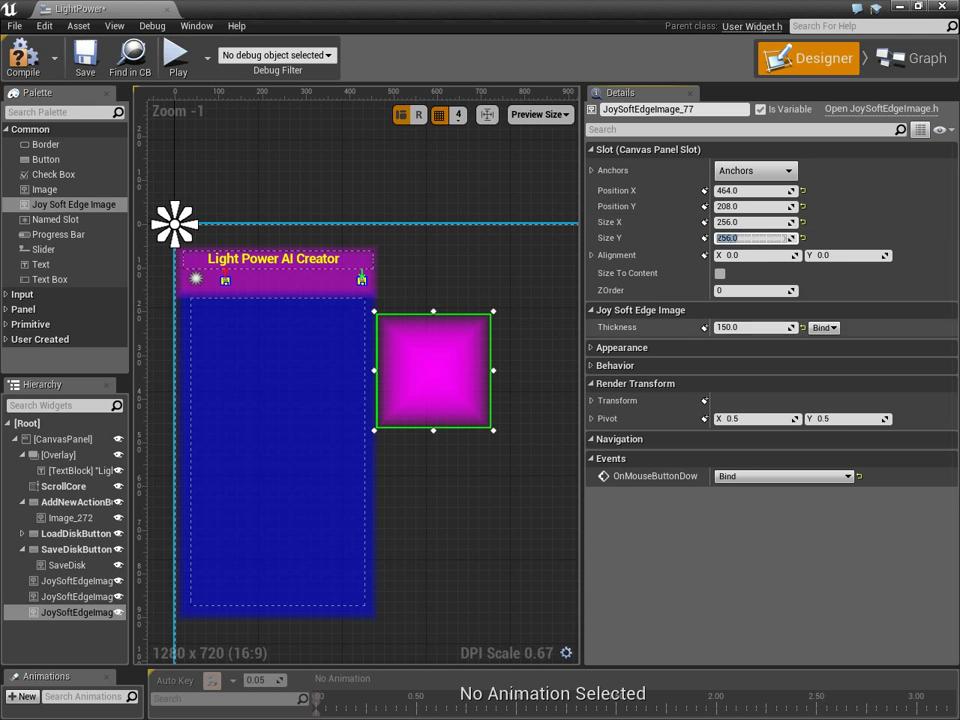
Step: Move the pink square lower right and set its Render Transform Translation X to 120
{"action": "left_click_drag", "start_coordinate": [432, 370], "coordinate": [461, 403]}
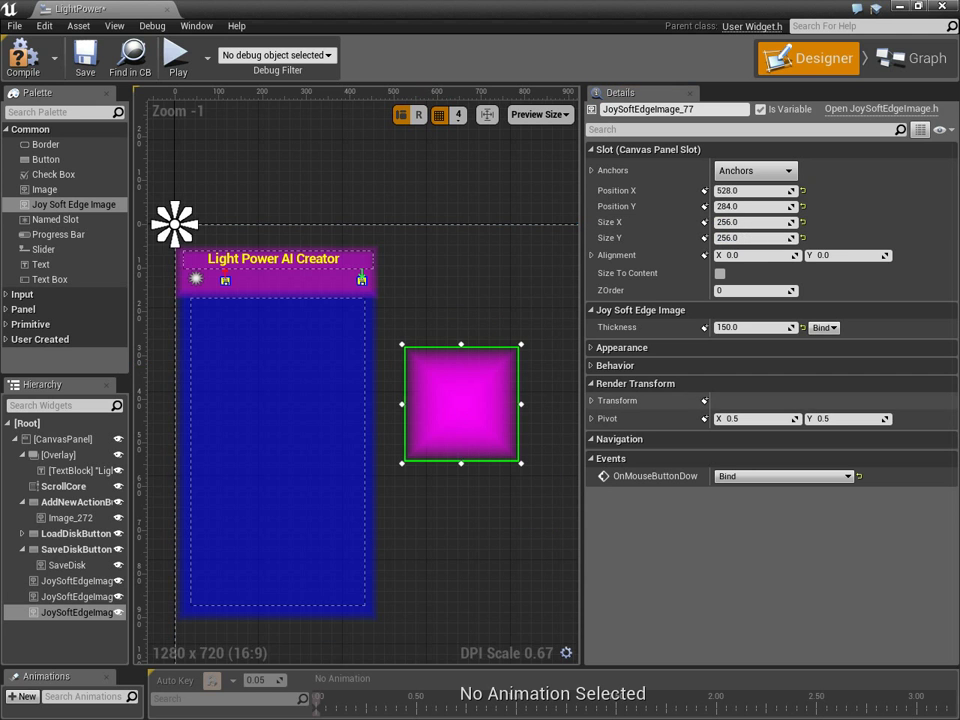
{"action": "left_click", "coordinate": [593, 400]}
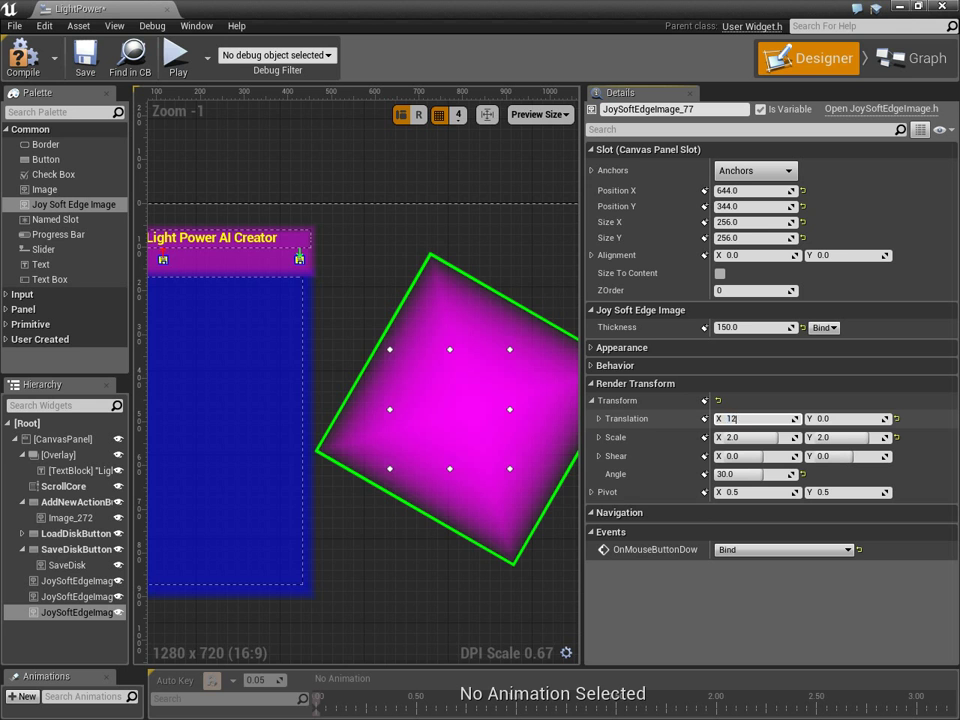
{"action": "type", "text": "120.0"}
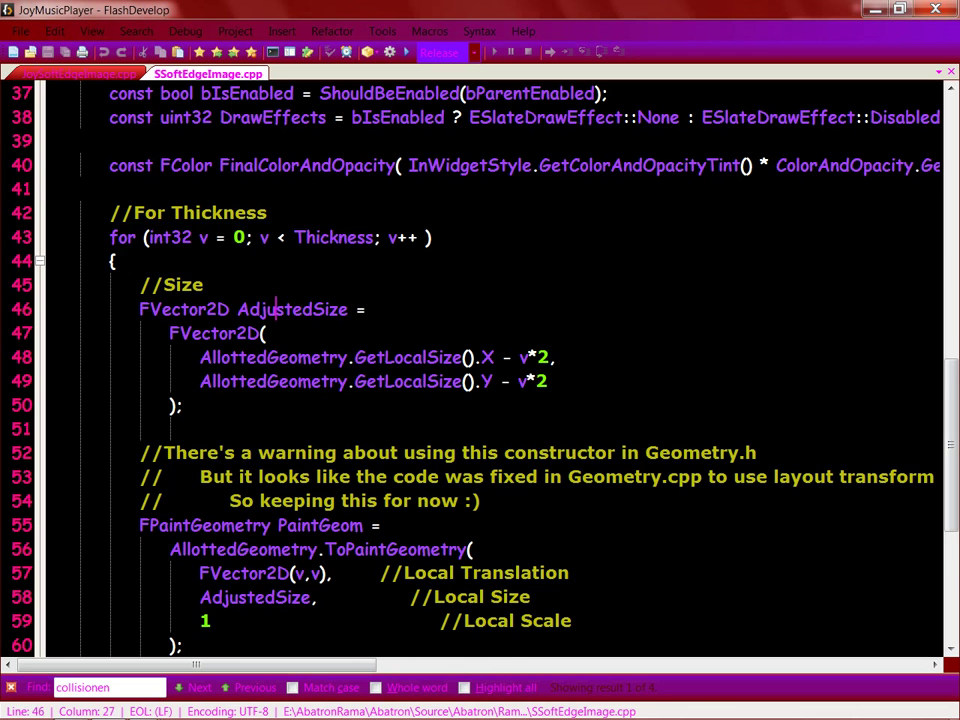
Step: Scroll SSoftEdgeImage.cpp and mark the paint geometry's translation and size arguments
{"action": "scroll", "scroll_direction": "down", "scroll_amount": 3}
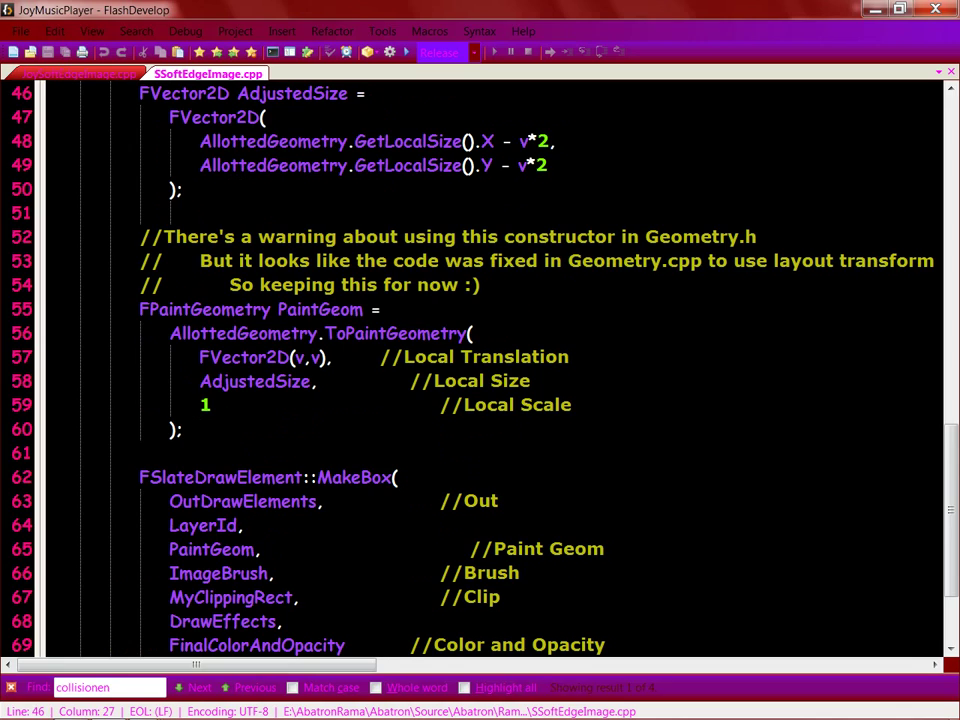
{"action": "scroll", "scroll_direction": "down", "scroll_amount": 3}
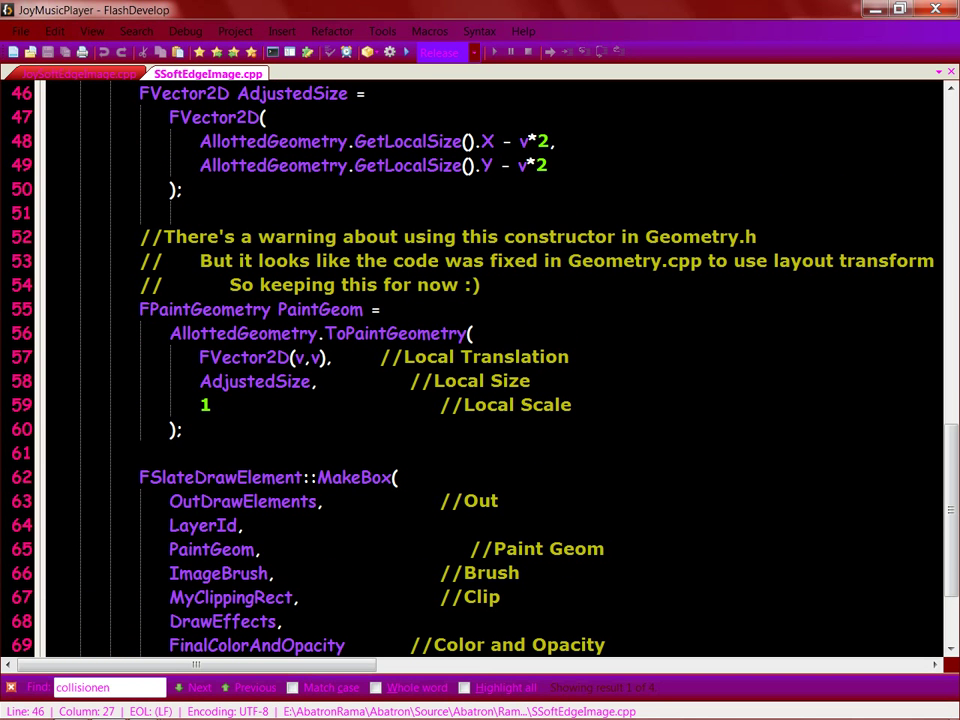
{"action": "double_click", "coordinate": [376, 333]}
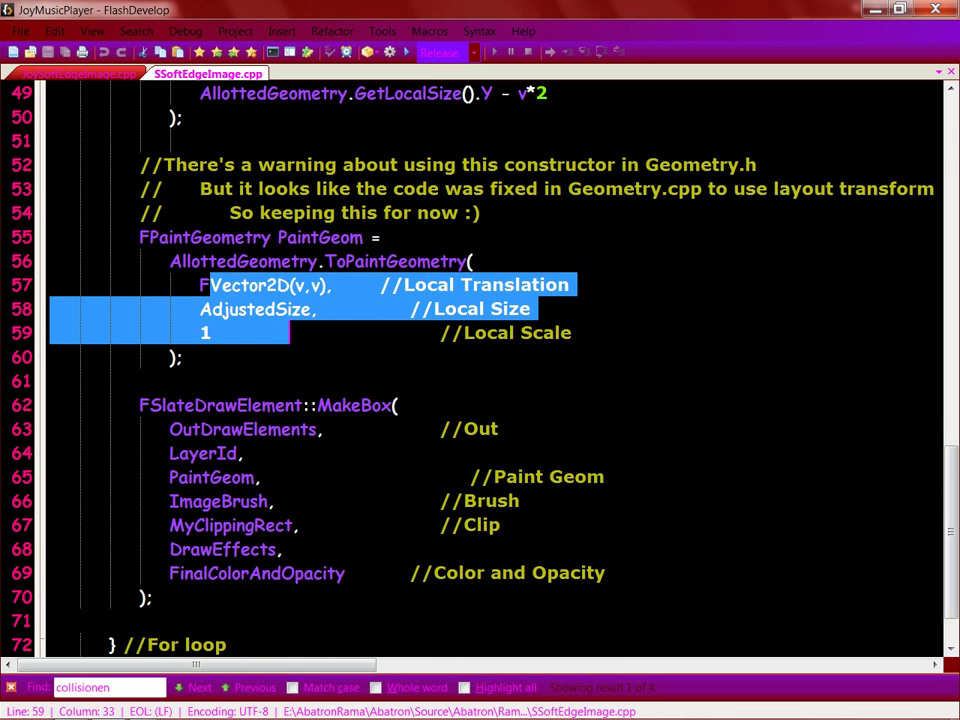
{"action": "left_click", "coordinate": [75, 78]}
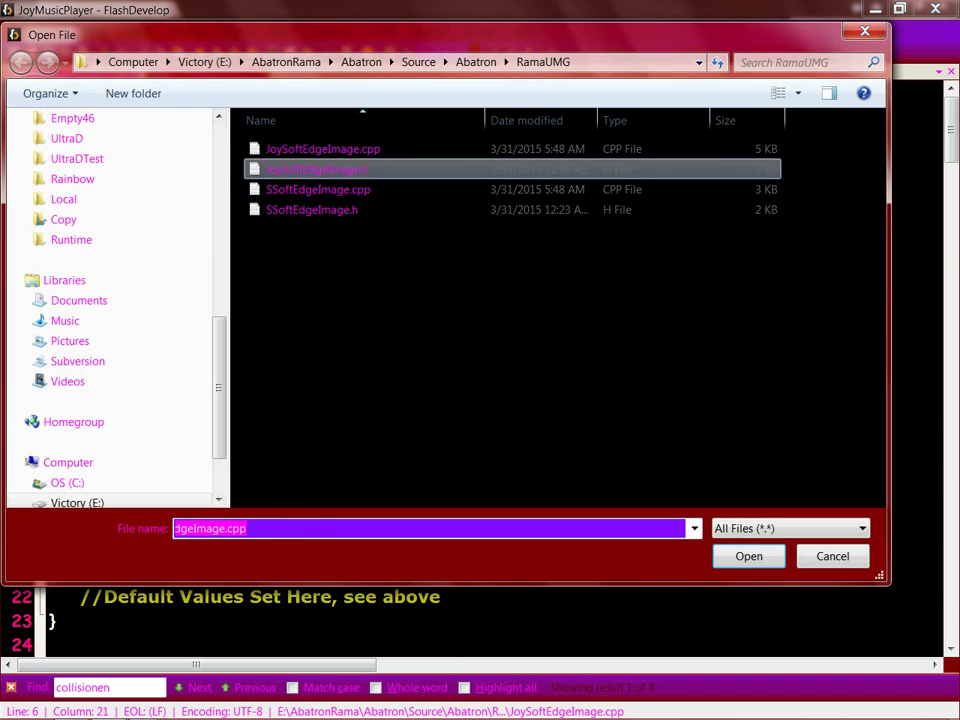
Step: Open JoySoftEdgeImage.cpp and point out the SetThickness call in SynchronizeProperties
{"action": "left_click", "coordinate": [748, 556]}
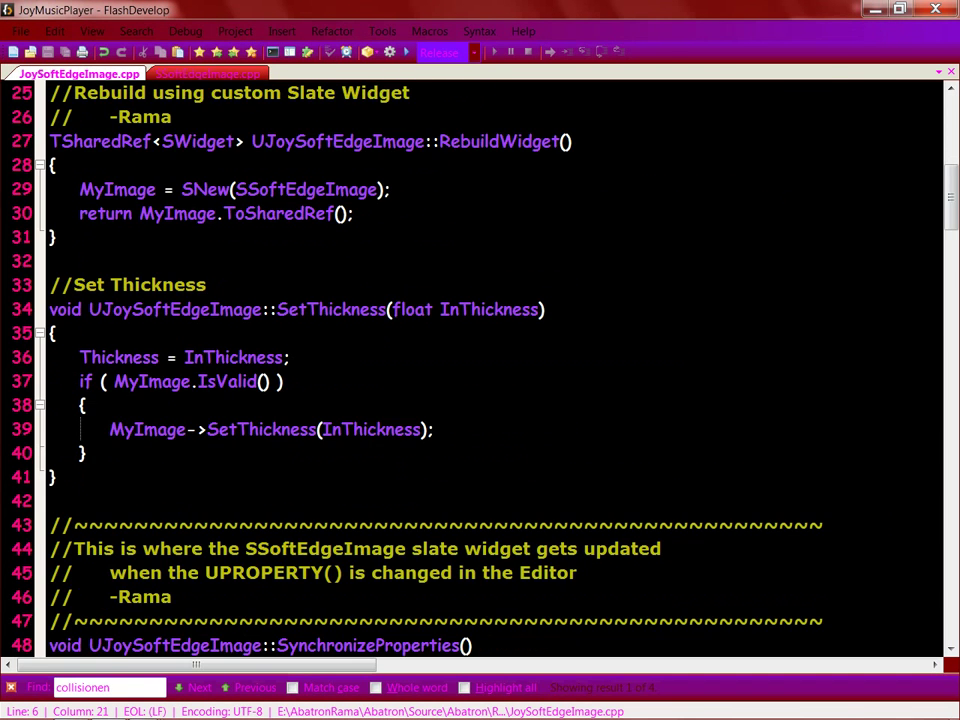
{"action": "scroll", "scroll_direction": "down", "scroll_amount": 3}
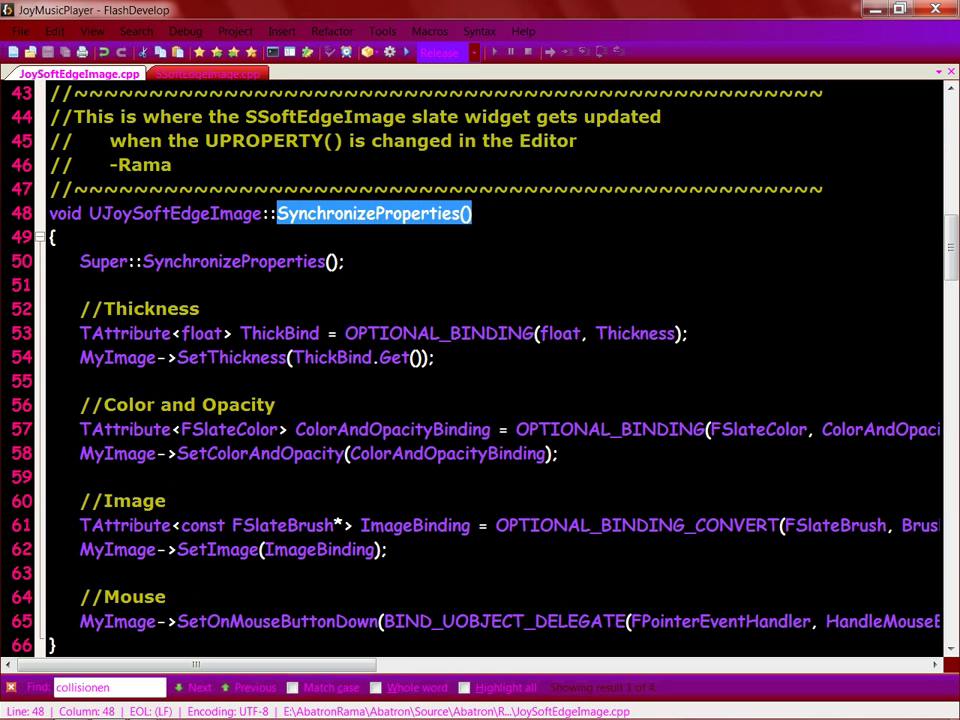
{"action": "scroll", "scroll_direction": "down", "scroll_amount": 3}
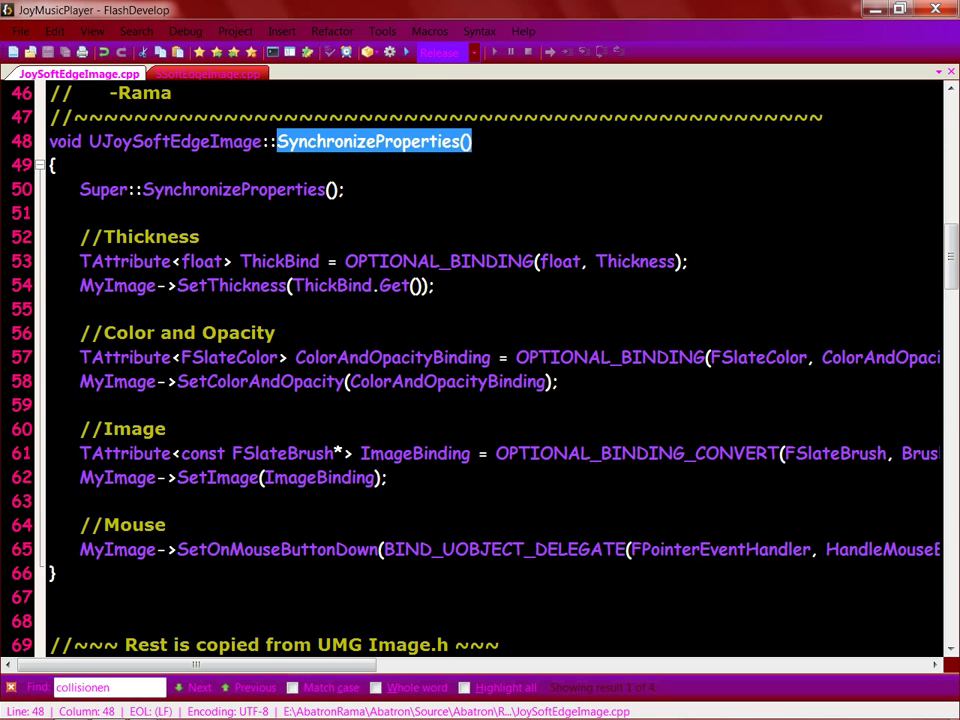
{"action": "scroll", "scroll_direction": "down", "scroll_amount": 3}
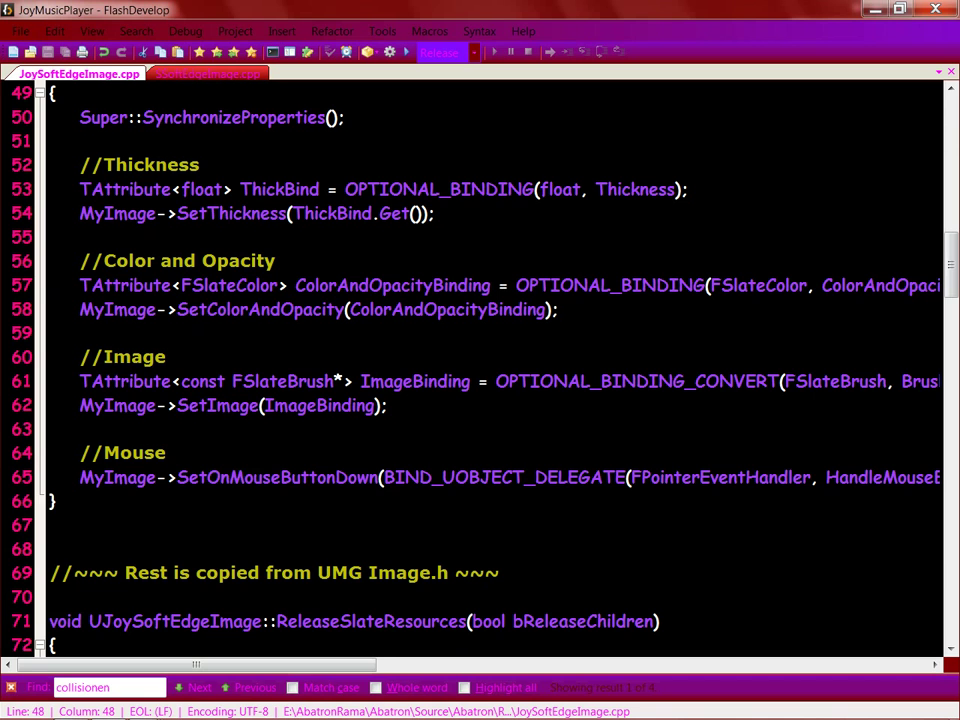
{"action": "left_click", "coordinate": [183, 213]}
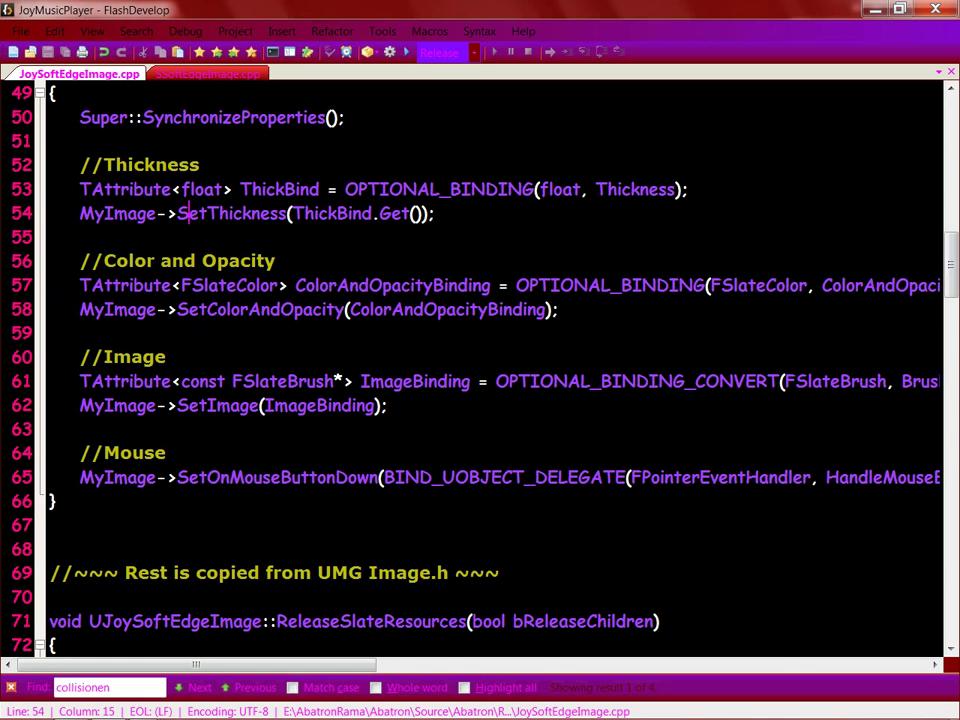
Step: Open JoySoftEdgeImage.h and scroll to the Thickness UPROPERTY
{"action": "double_click", "coordinate": [237, 213]}
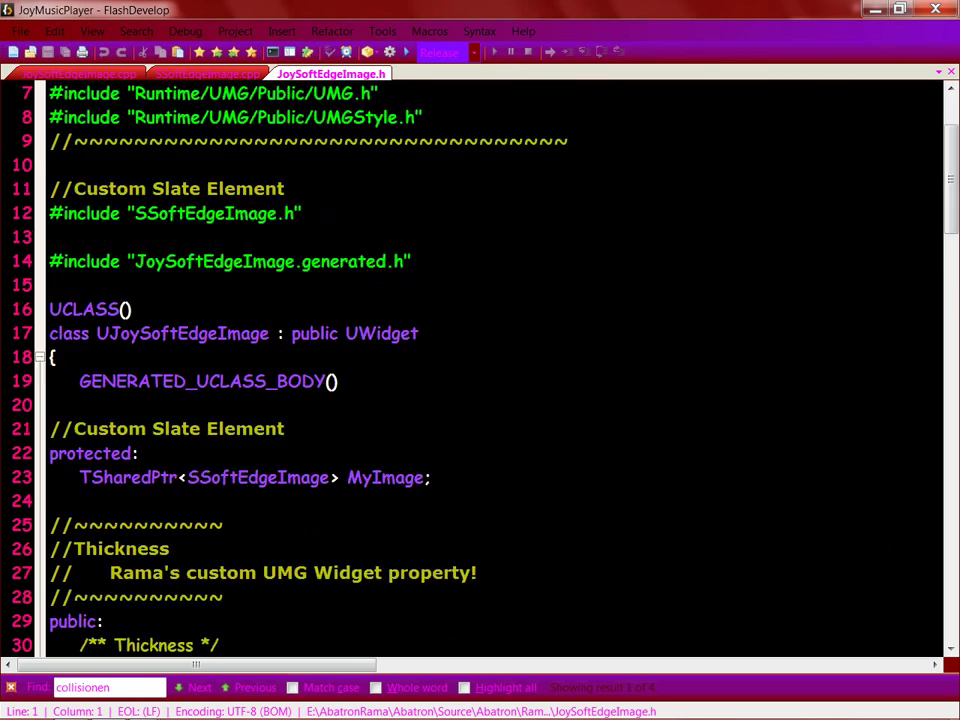
{"action": "scroll", "scroll_direction": "down", "scroll_amount": 3}
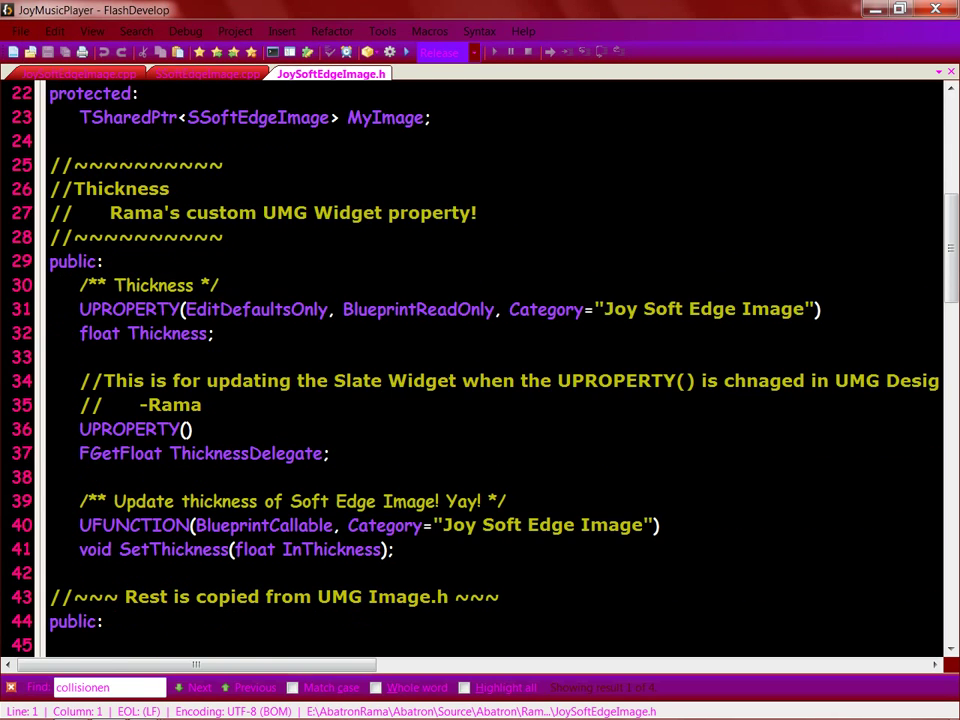
{"action": "double_click", "coordinate": [118, 454]}
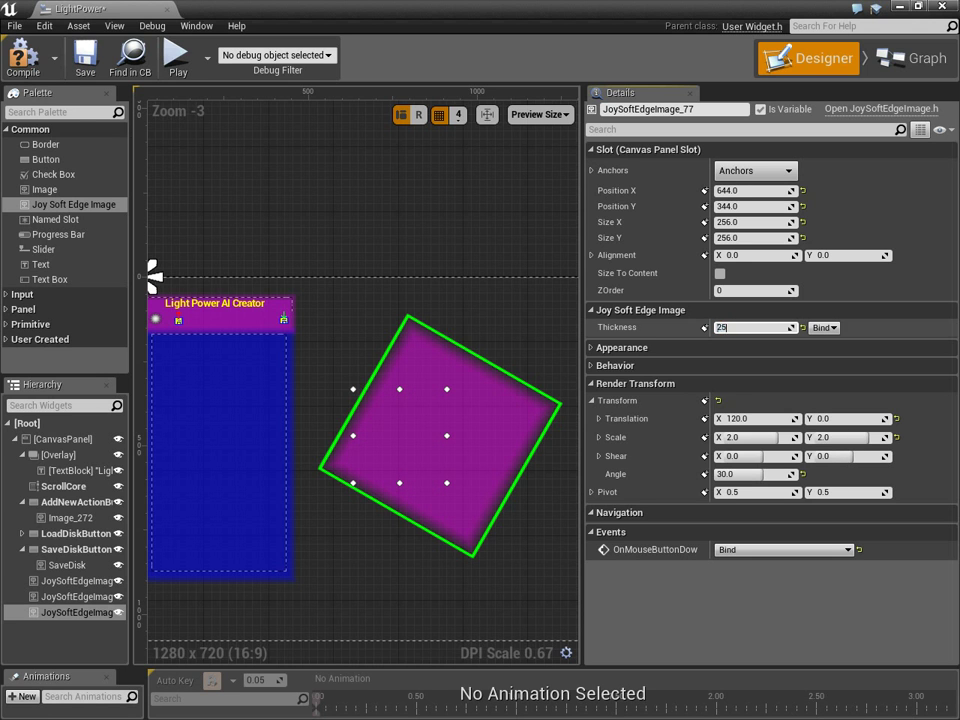
Step: Cycle the pink square's Thickness through 250, 5 and 2500, ending at 30
{"action": "type", "text": "250"}
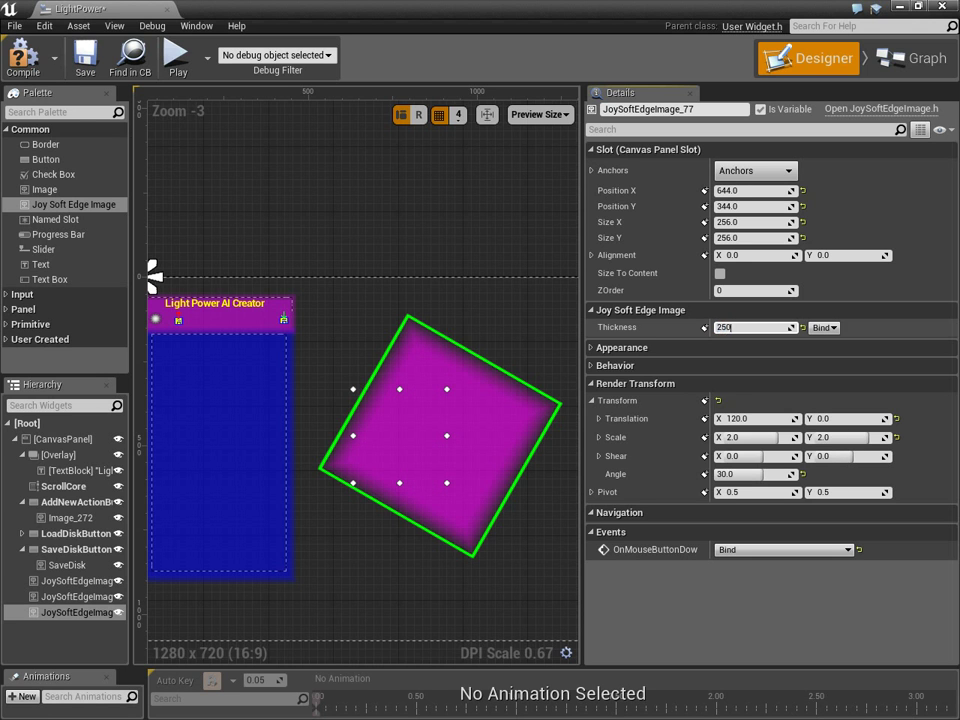
{"action": "type", "text": "5"}
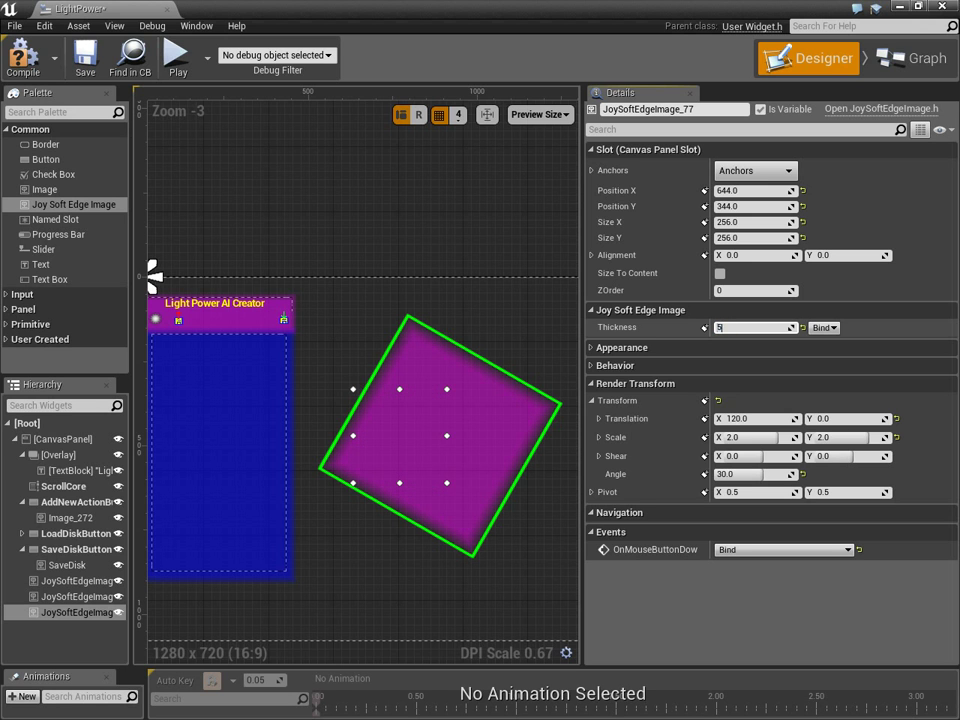
{"action": "type", "text": "2500.0"}
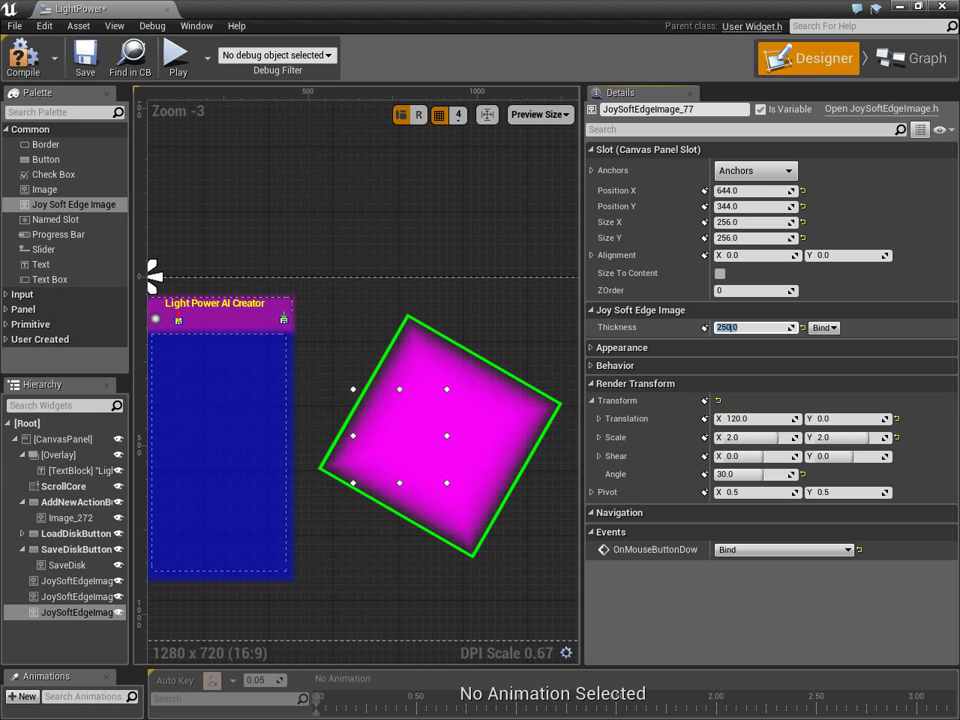
{"action": "type", "text": "30"}
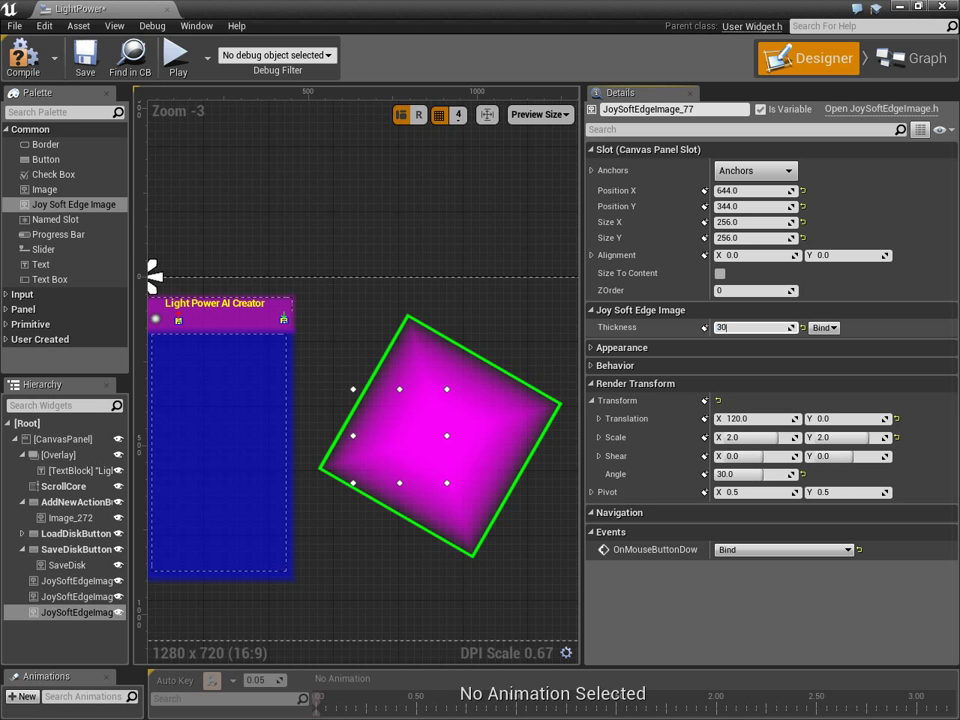